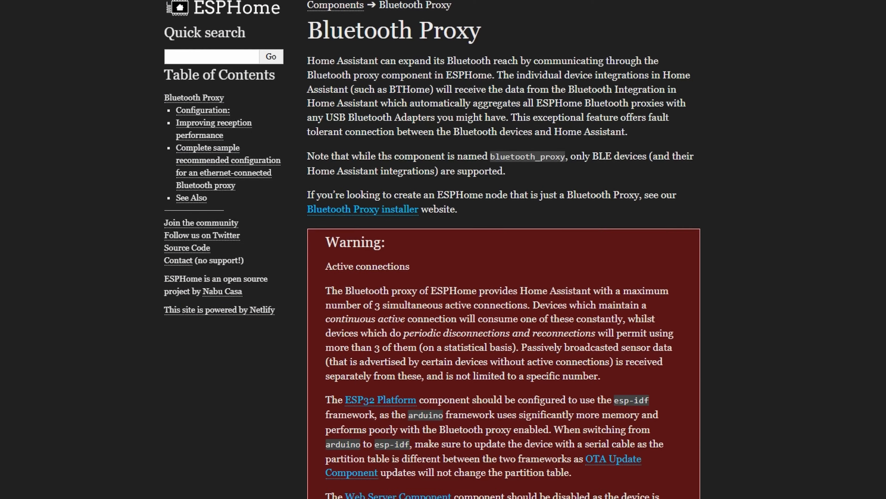
Scroll through the Bluetooth-related integrations in the Home Assistant catalogue.
scroll("down", 3)
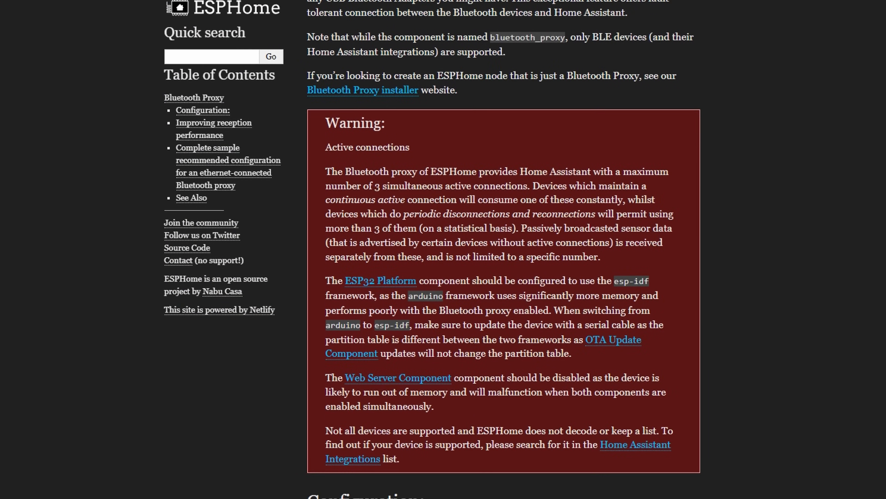
scroll("down", 3)
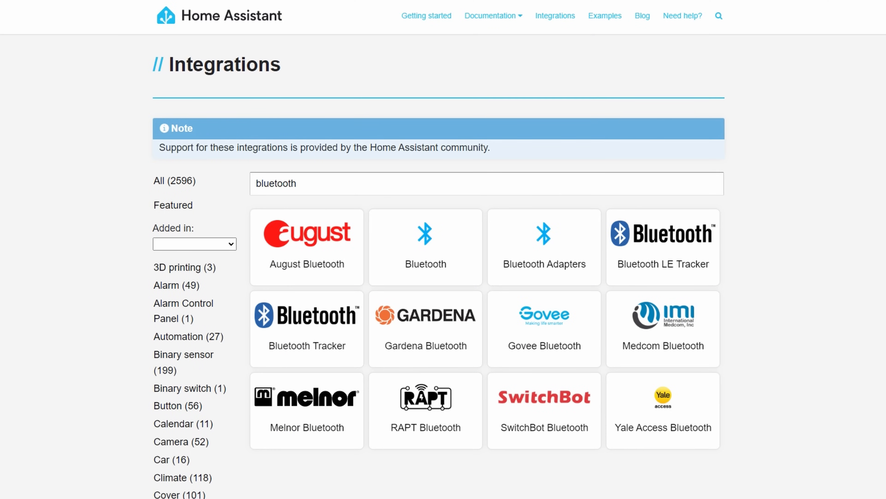
mouse_move(544, 395)
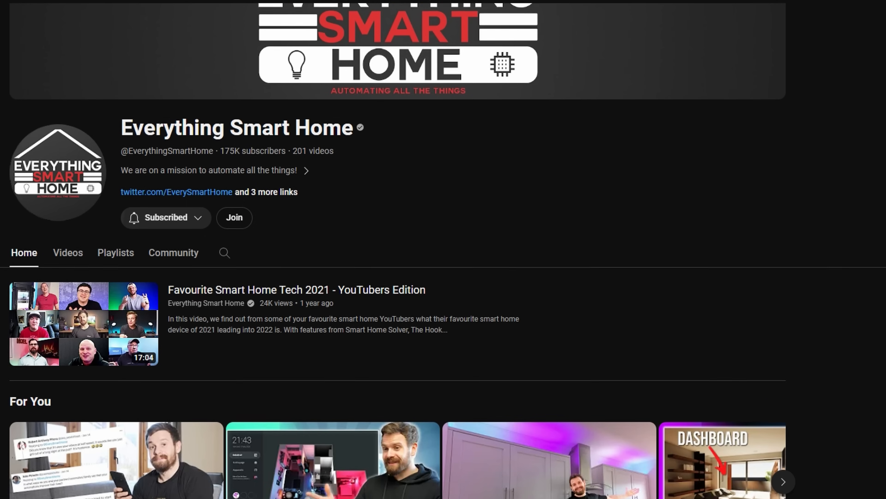
Scroll down the EST-PoE-32 product page to its Features list.
scroll("down", 3)
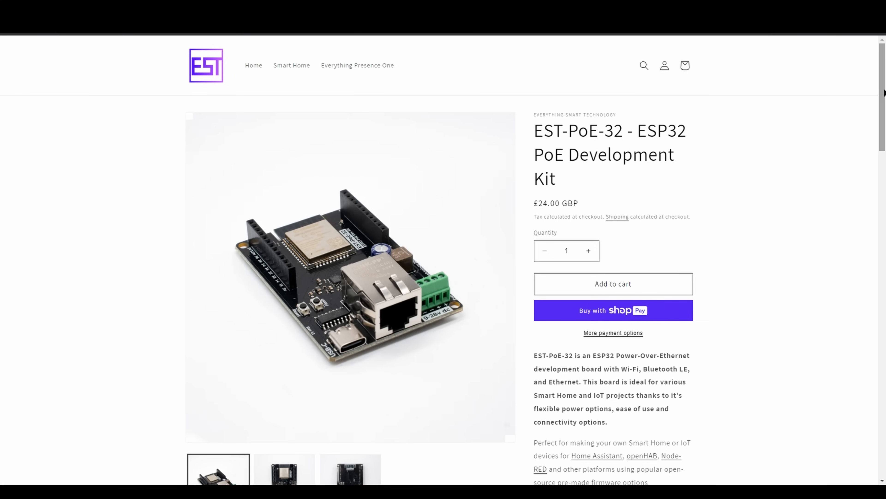
scroll("down", 3)
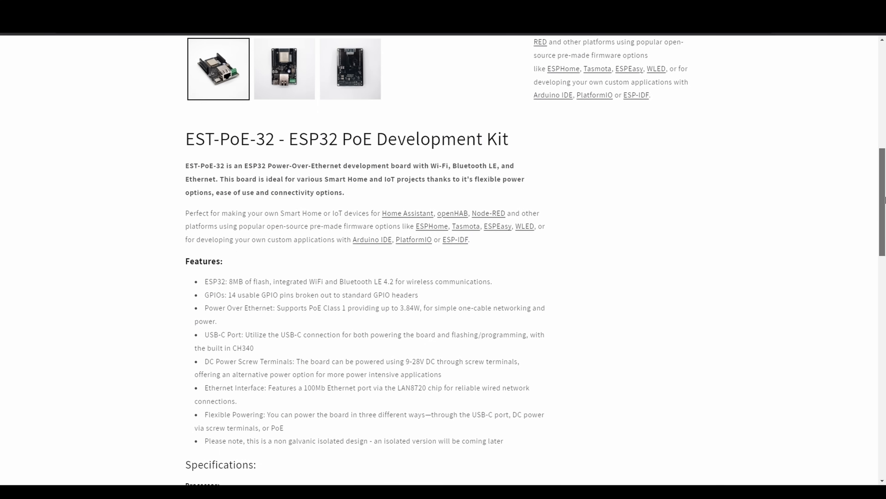
scroll("down", 3)
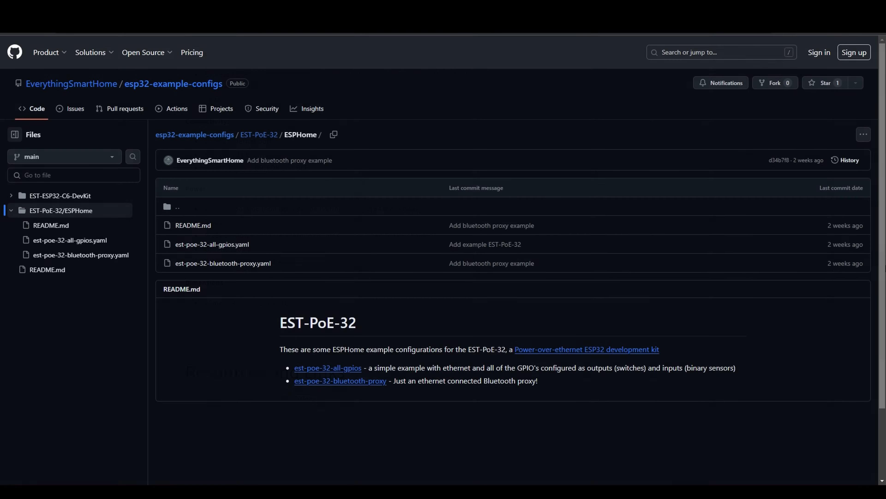
Open est-poe-32-bluetooth-proxy.yaml in the repo and read through it.
left_click(222, 263)
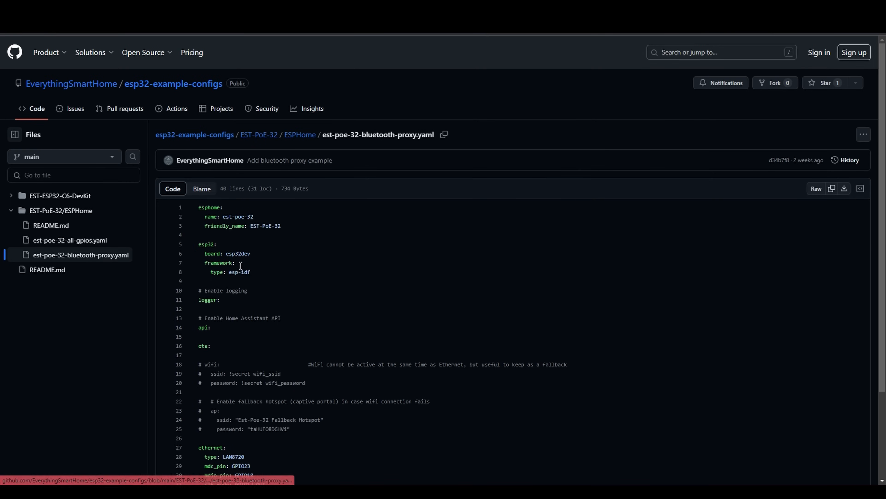
scroll("down", 3)
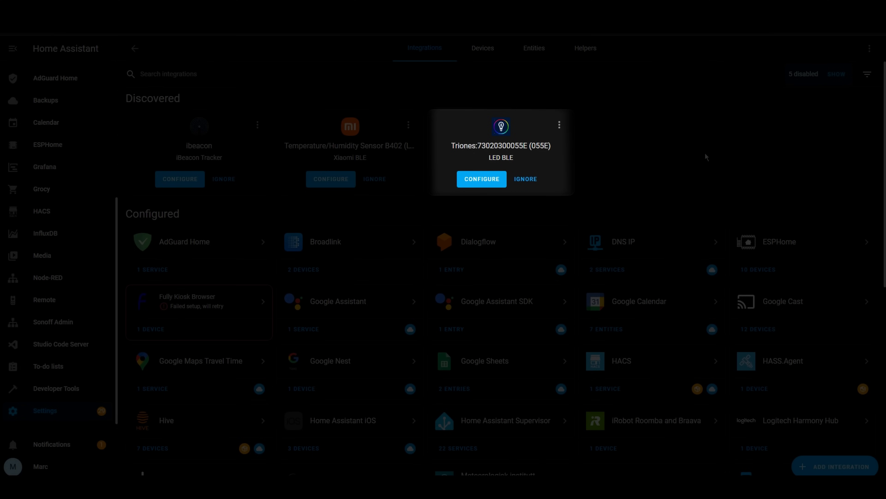
Return to the Overview dashboard via the sidebar.
left_click(46, 73)
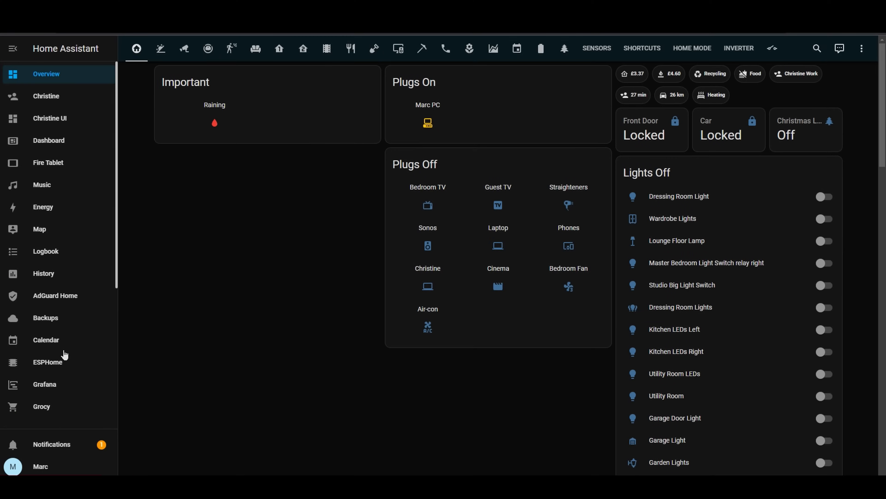
Add a new ESPHome device named est-poe-32, skipping the firmware install for now.
left_click(48, 361)
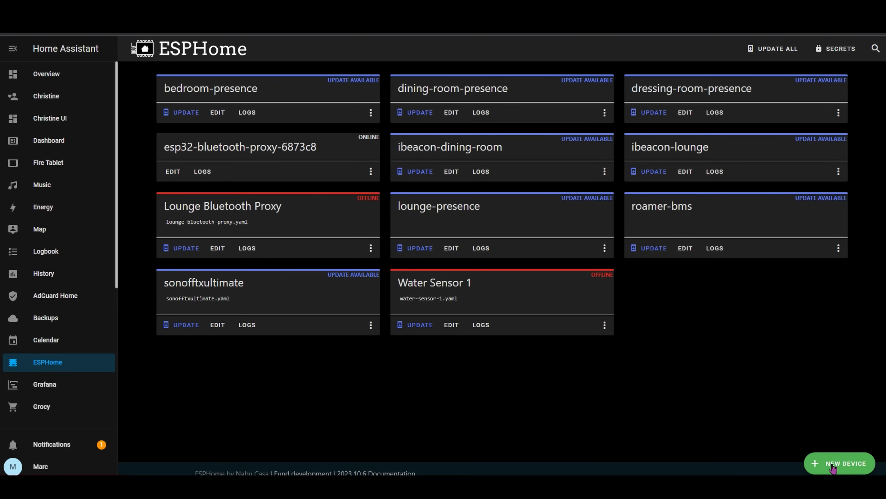
left_click(843, 463)
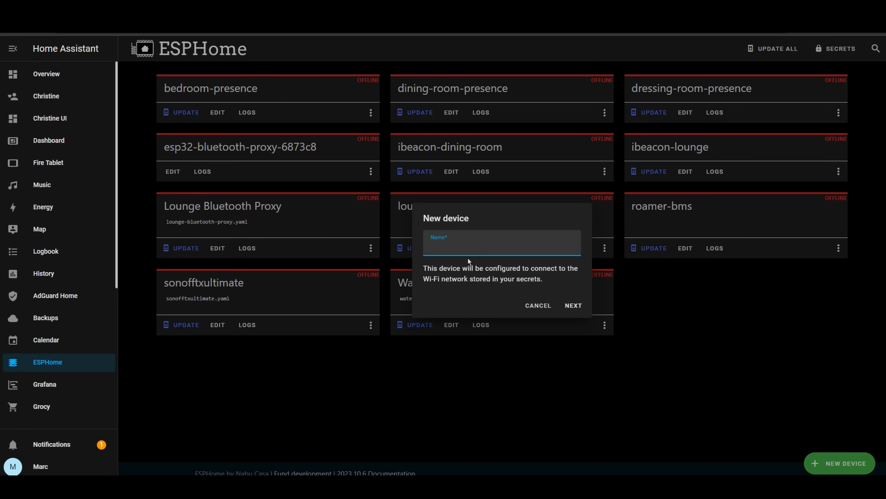
type("est-poe-32")
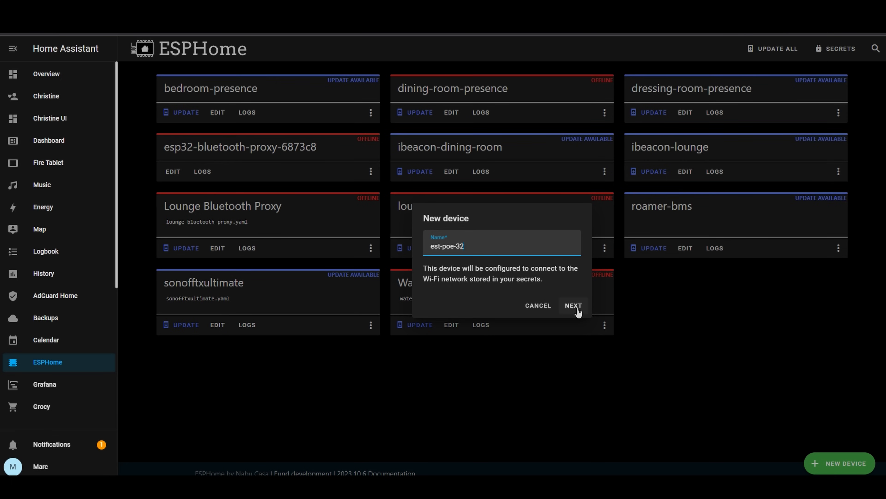
left_click(572, 305)
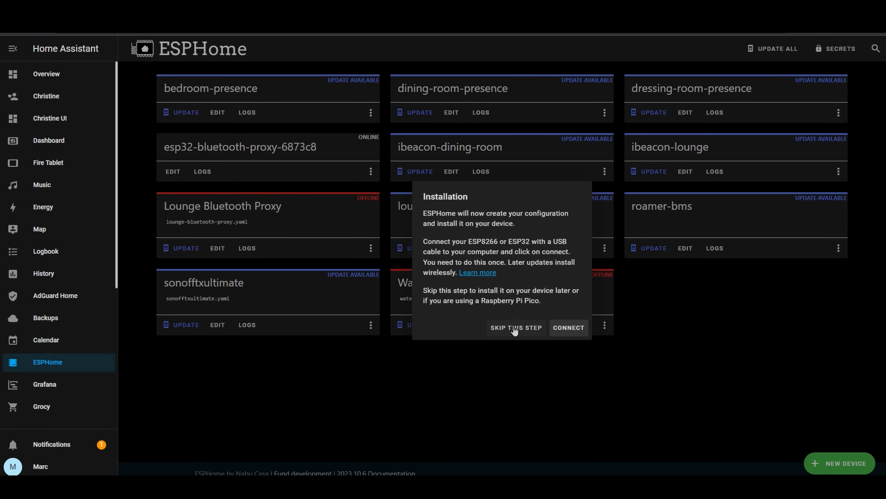
left_click(516, 328)
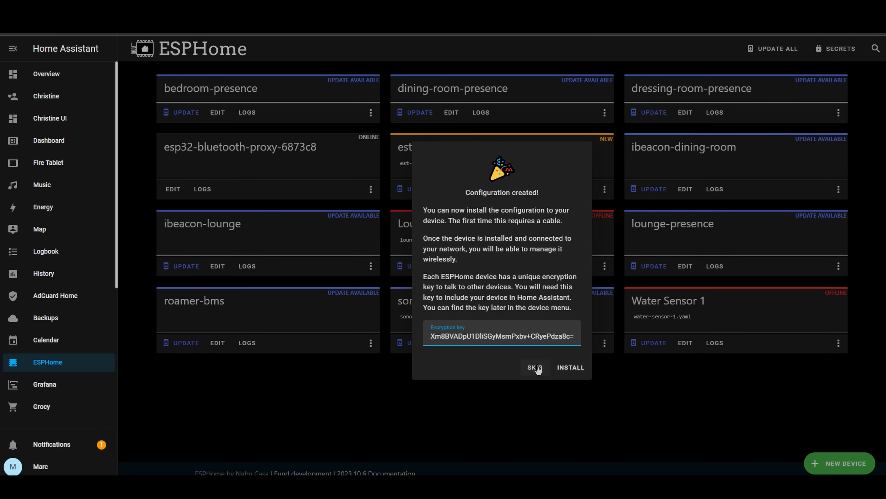
left_click(534, 367)
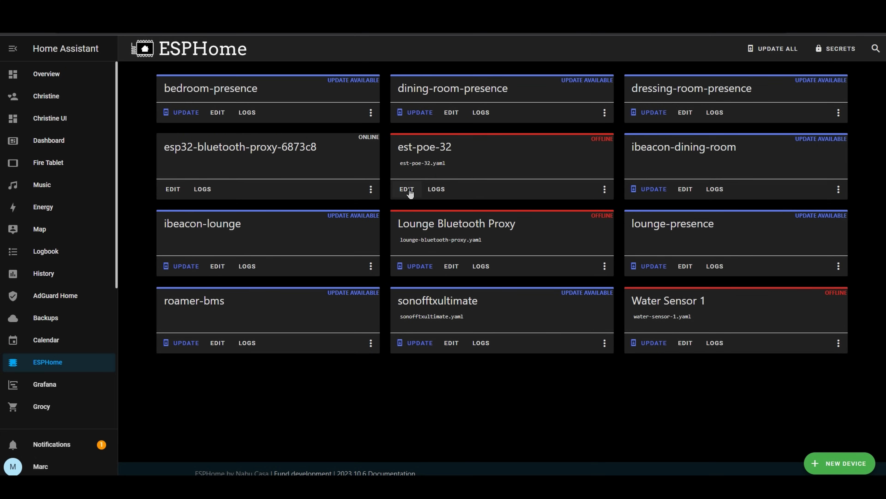
Open est-poe-32.yaml in the ESPHome editor from the device card's EDIT.
left_click(406, 189)
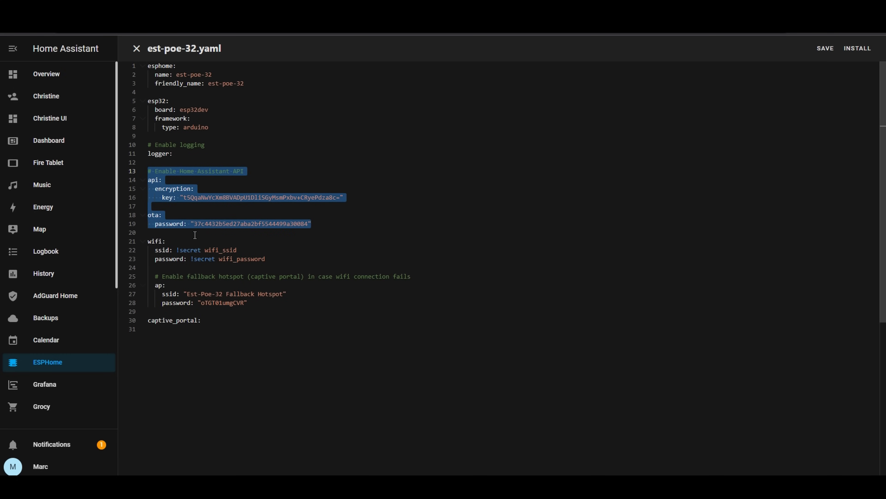
mouse_move(219, 240)
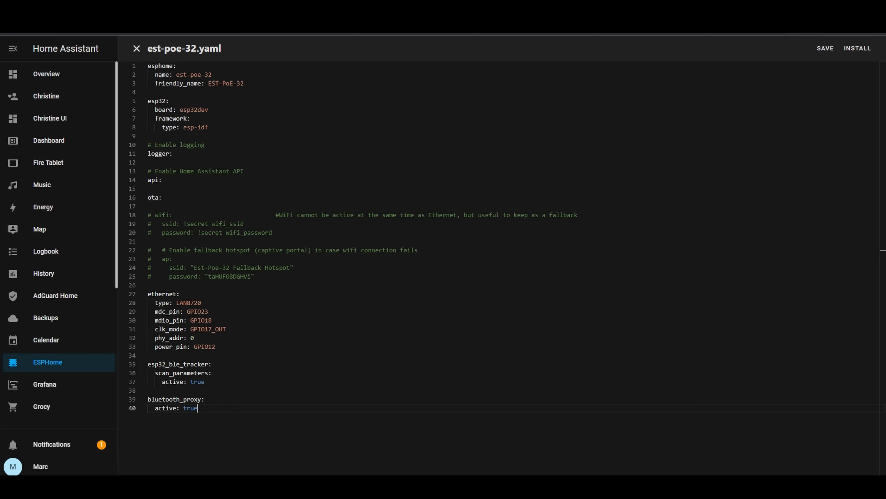
Replace the api/ota lines with the Ethernet LAN8720 and Bluetooth proxy YAML, keeping key and password, wifi commented out.
left_click_drag(148, 171, 162, 197)
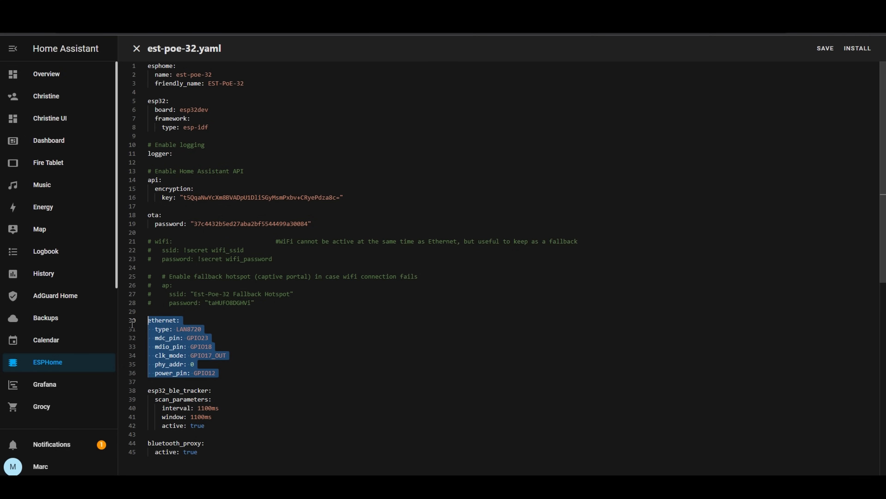
left_click(162, 311)
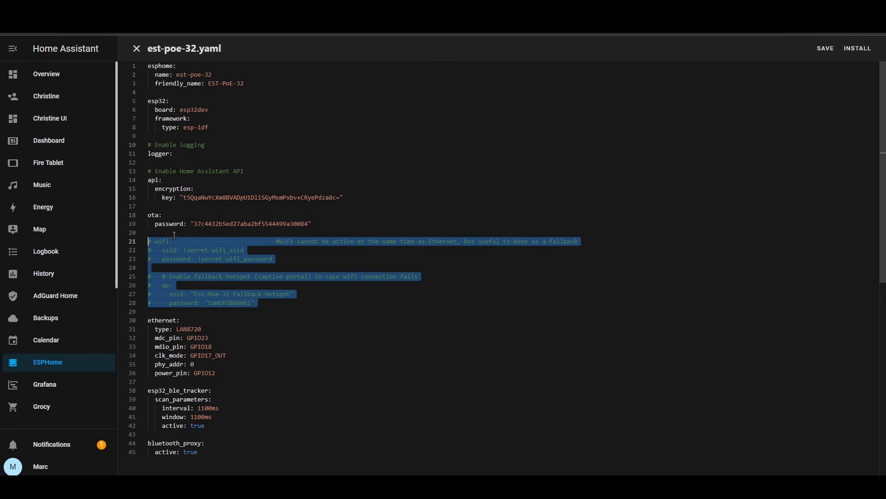
left_click(169, 312)
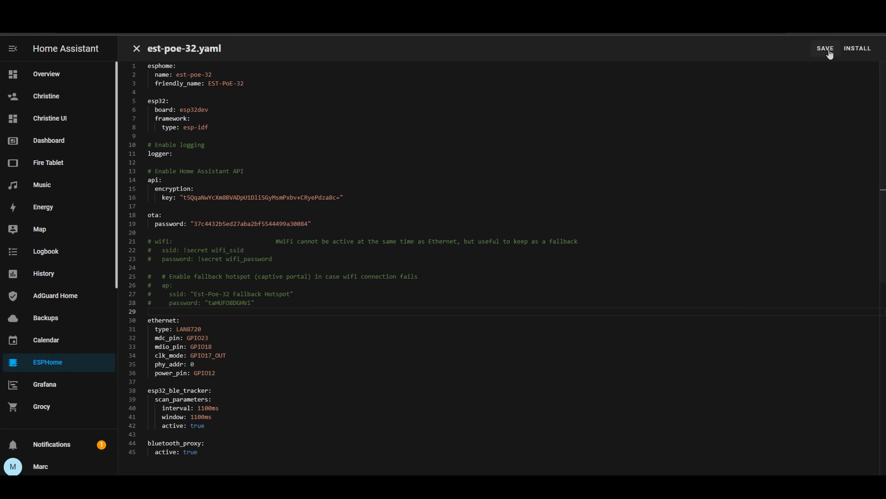
Save est-poe-32.yaml and install it over USB Serial (COM6); the flash times out.
left_click(136, 48)
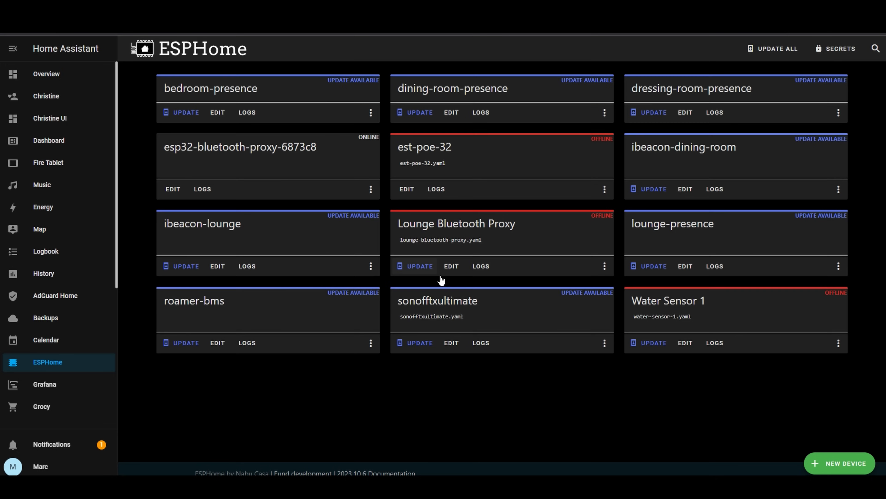
left_click(604, 189)
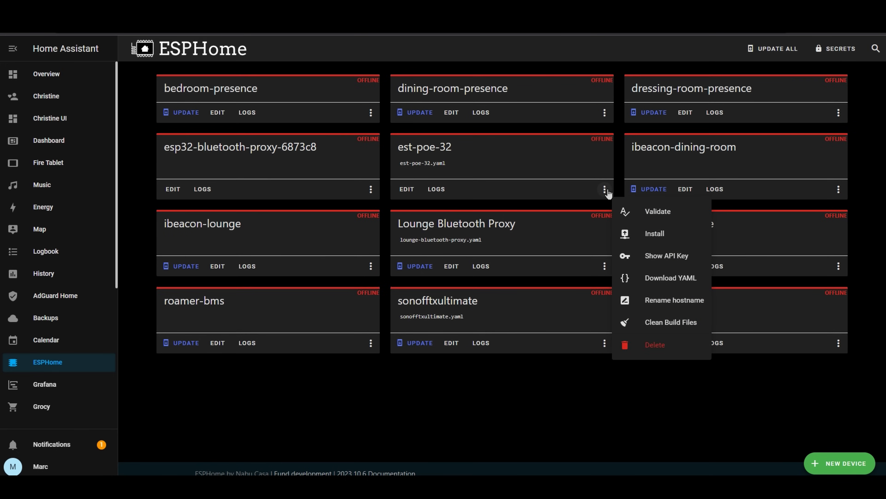
left_click(654, 234)
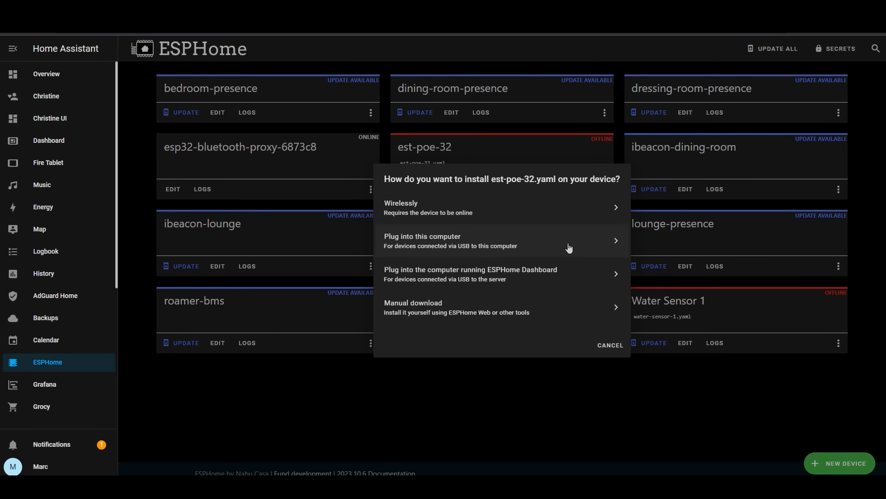
left_click(450, 240)
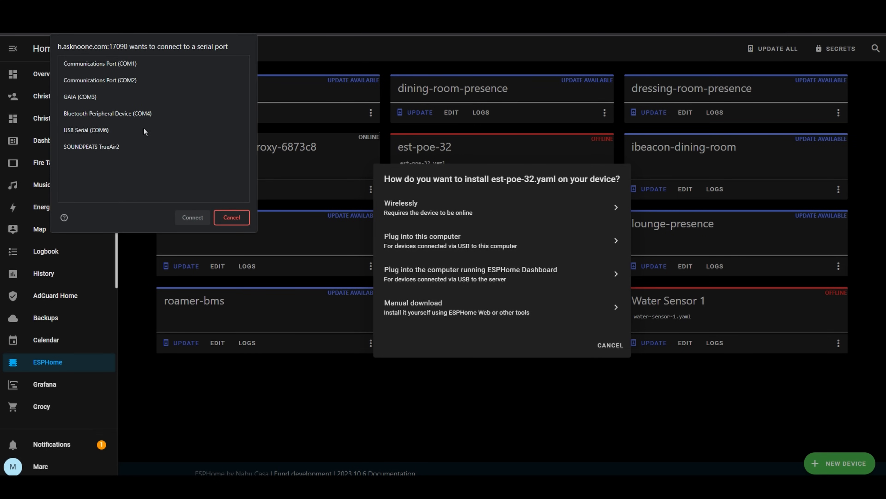
left_click(192, 217)
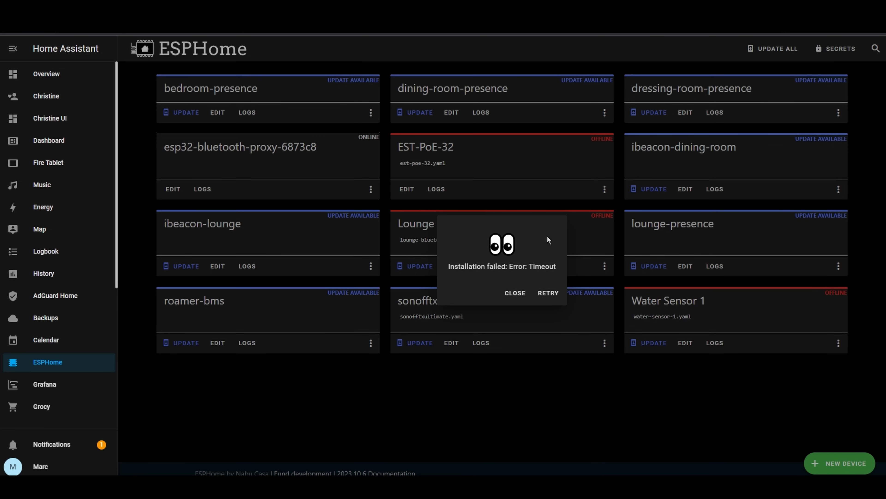
Retry the install until 'Configuration installed!' and close the dialog.
left_click(547, 293)
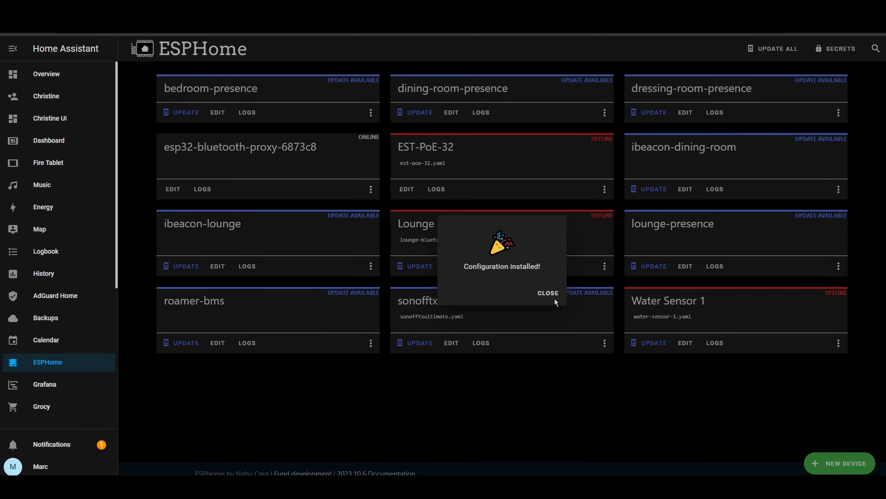
left_click(547, 292)
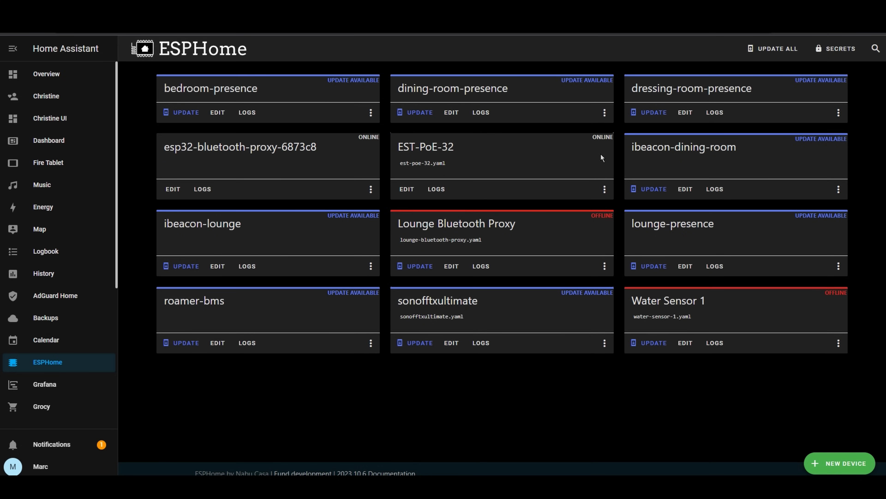
mouse_move(576, 163)
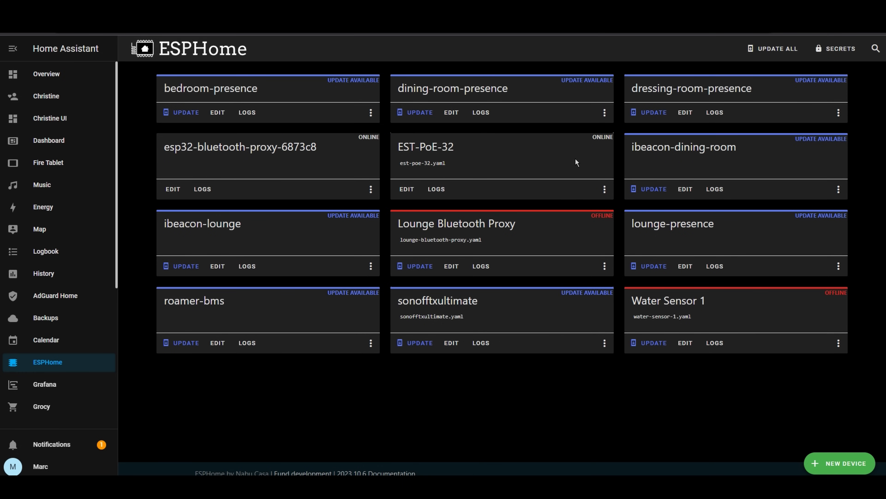